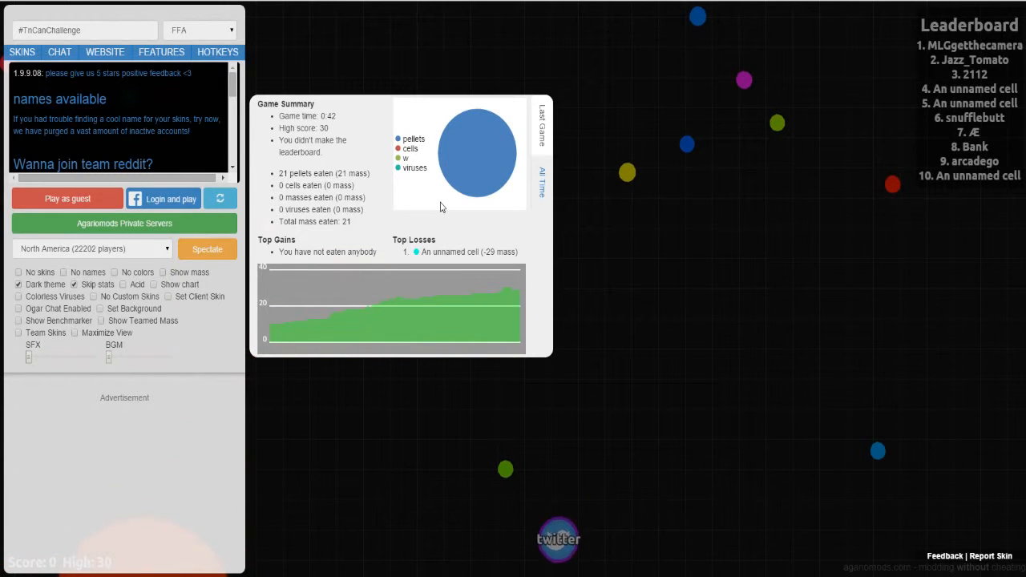
mouse_move(570, 225)
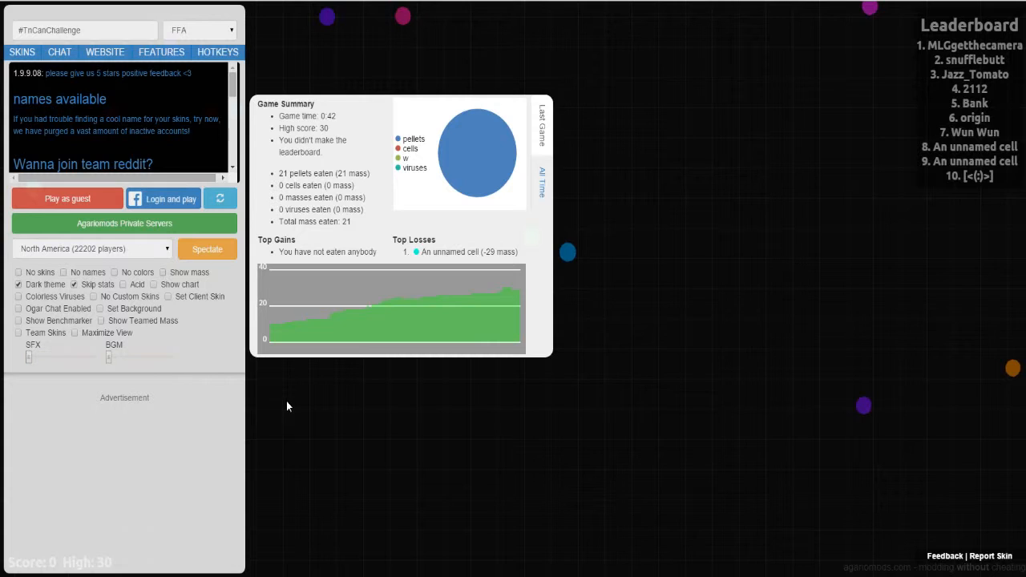
mouse_move(307, 401)
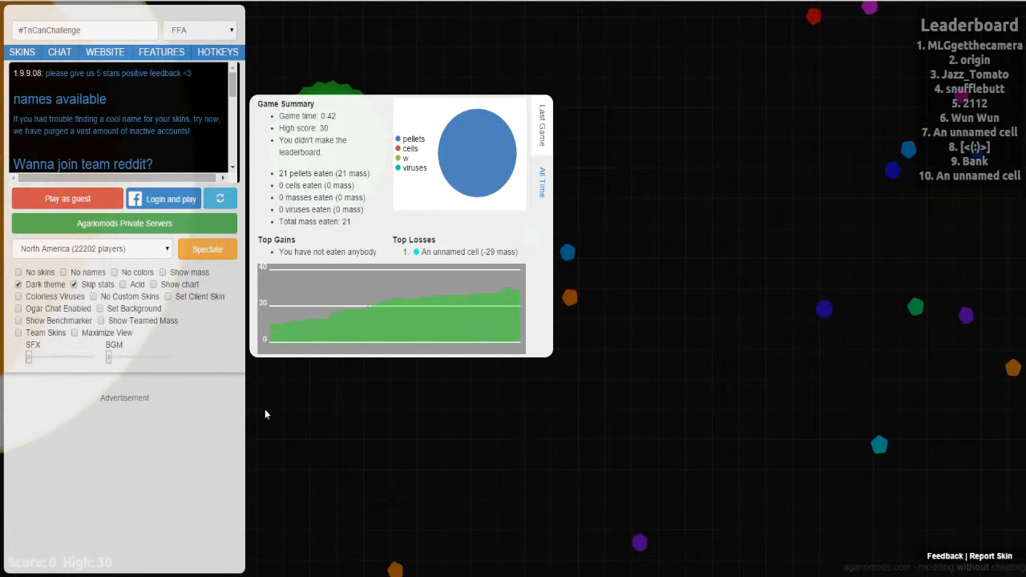
mouse_move(327, 417)
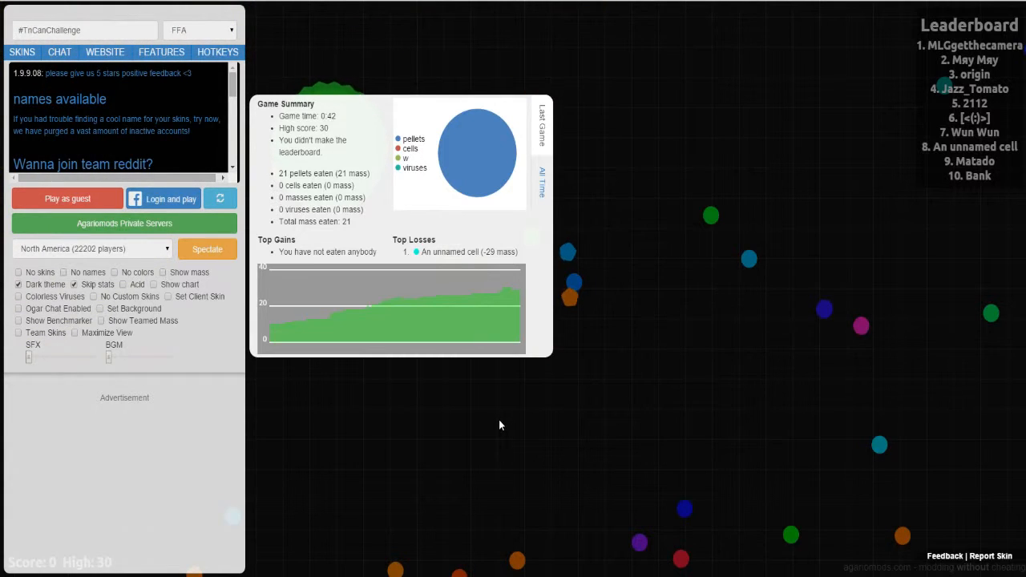
mouse_move(473, 416)
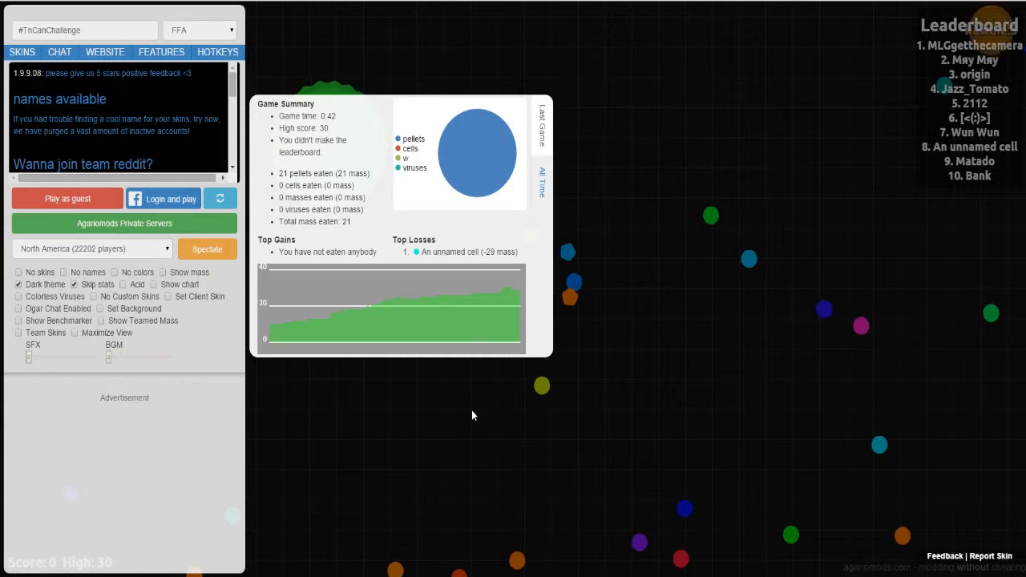